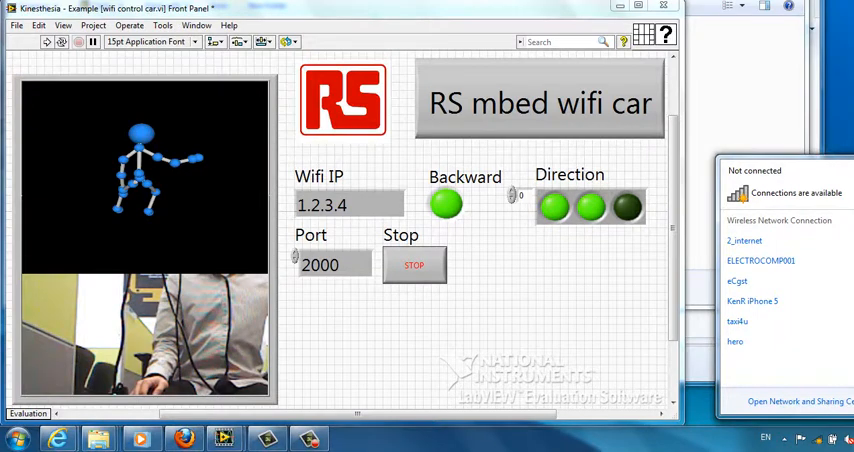
# Join the car's WiFly-EZX-97 wireless network from the Windows network list
pyautogui.click(780, 240)
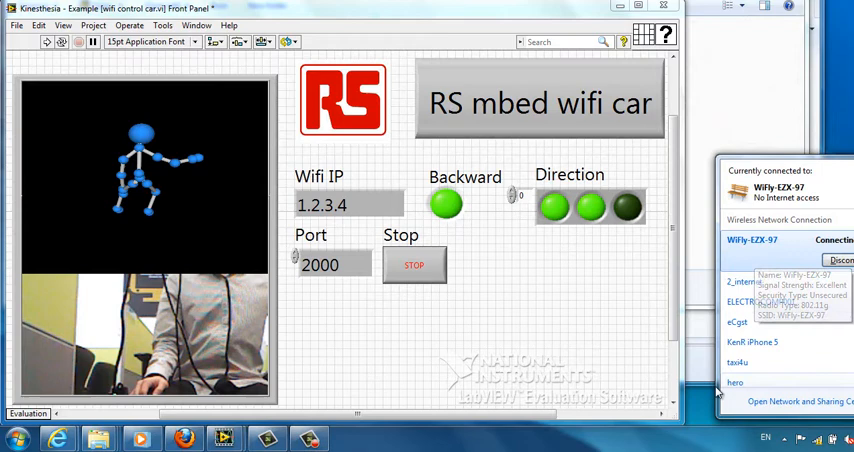
pyautogui.moveTo(674, 268)
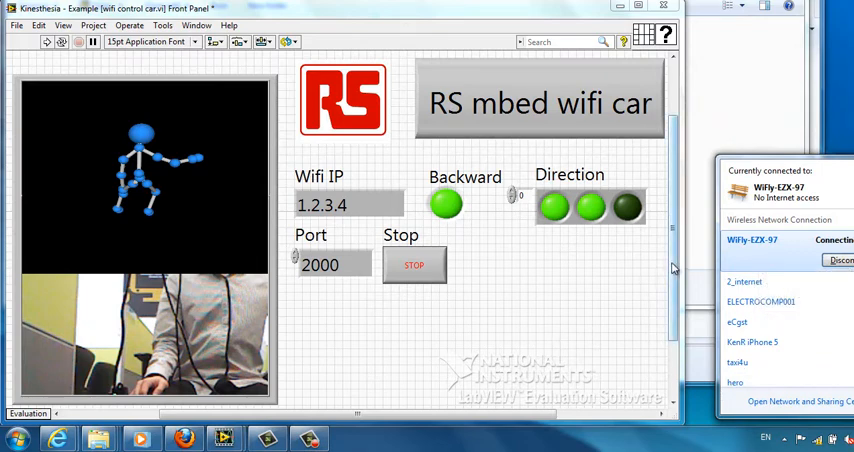